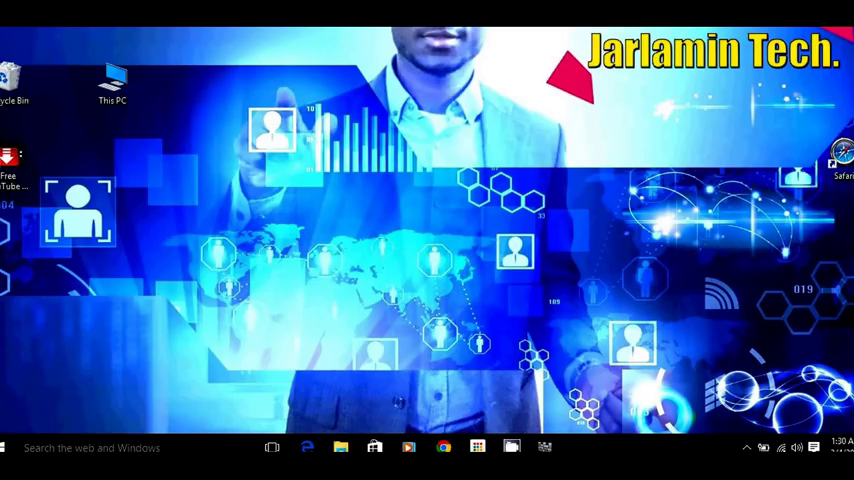
mouse_move(233, 48)
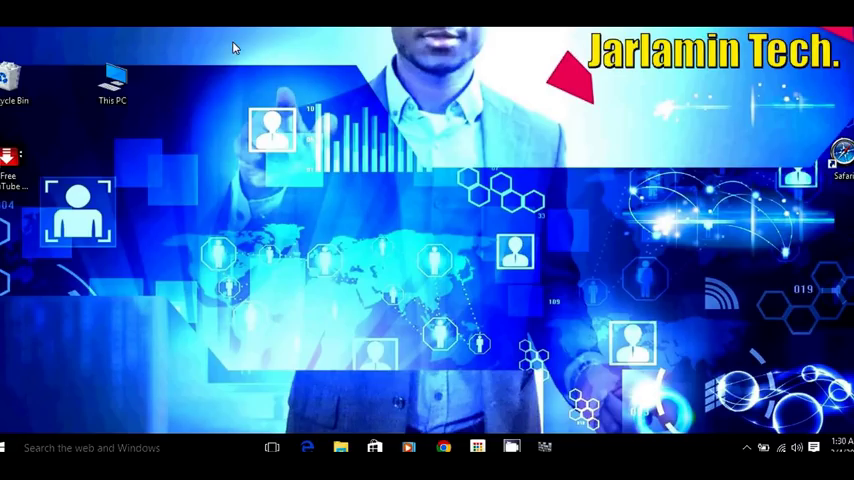
mouse_move(181, 107)
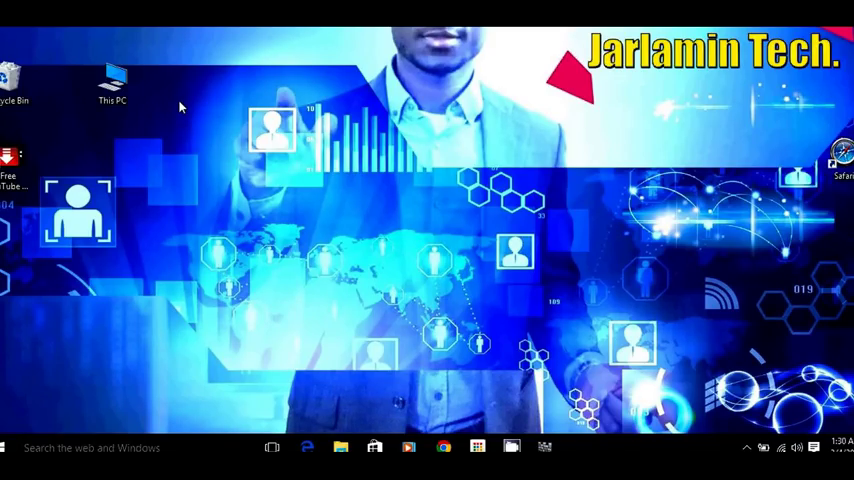
mouse_move(163, 98)
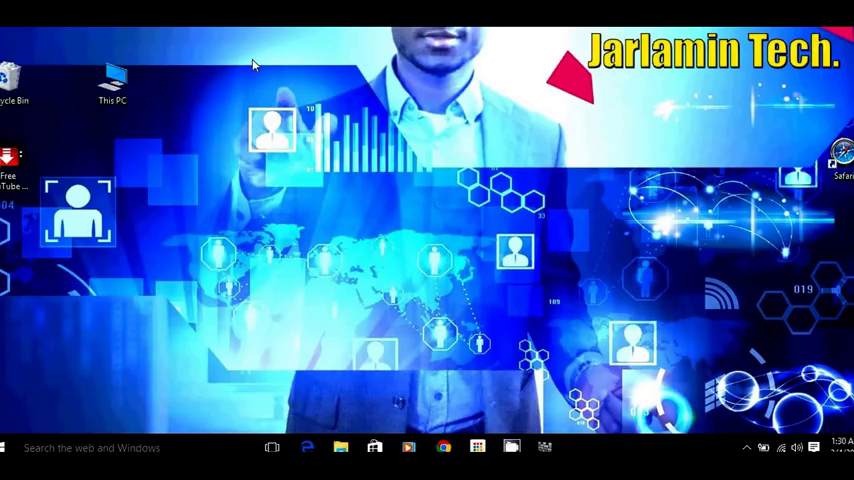
mouse_move(433, 220)
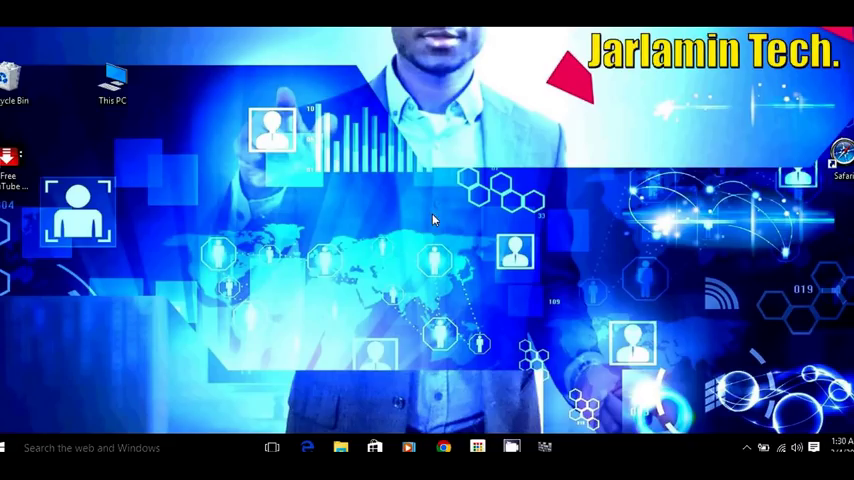
mouse_move(490, 172)
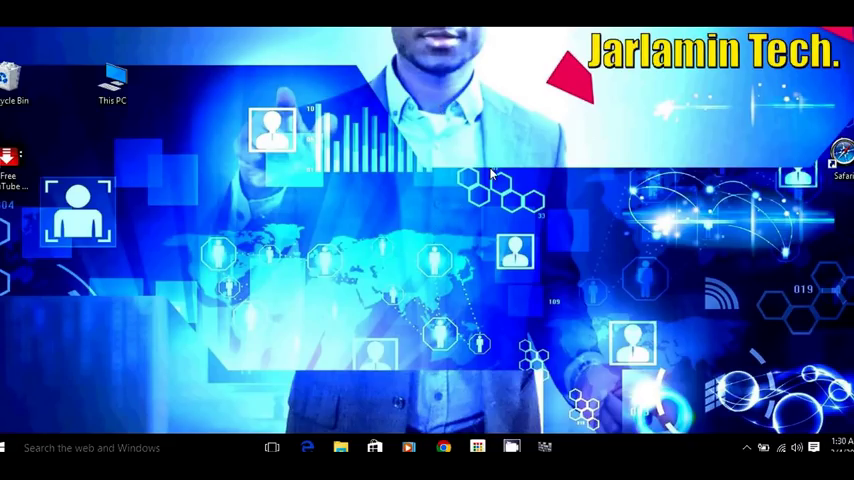
mouse_move(467, 158)
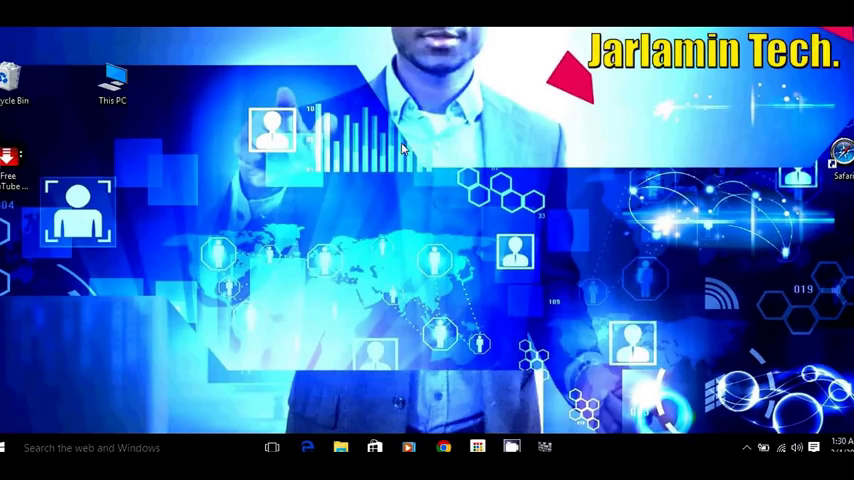
mouse_move(475, 125)
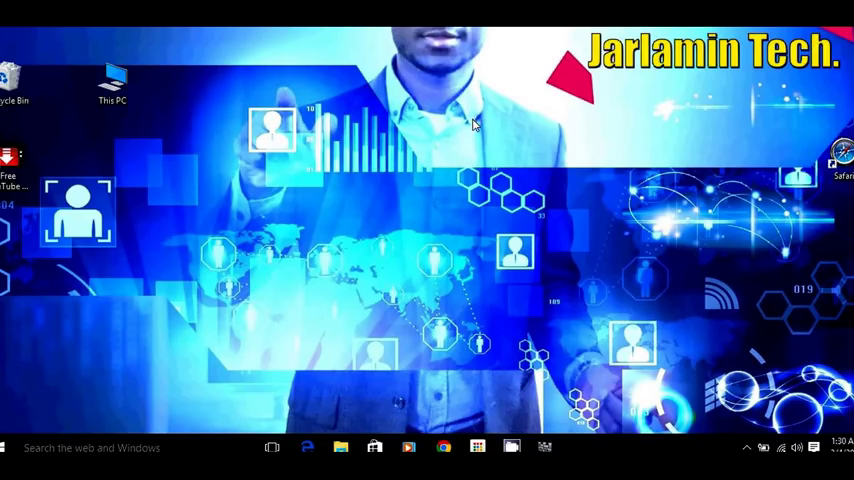
mouse_move(490, 122)
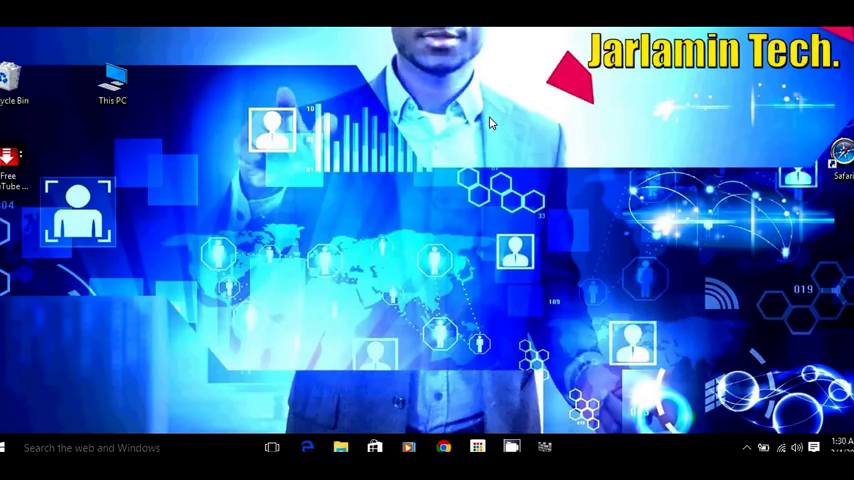
mouse_move(200, 60)
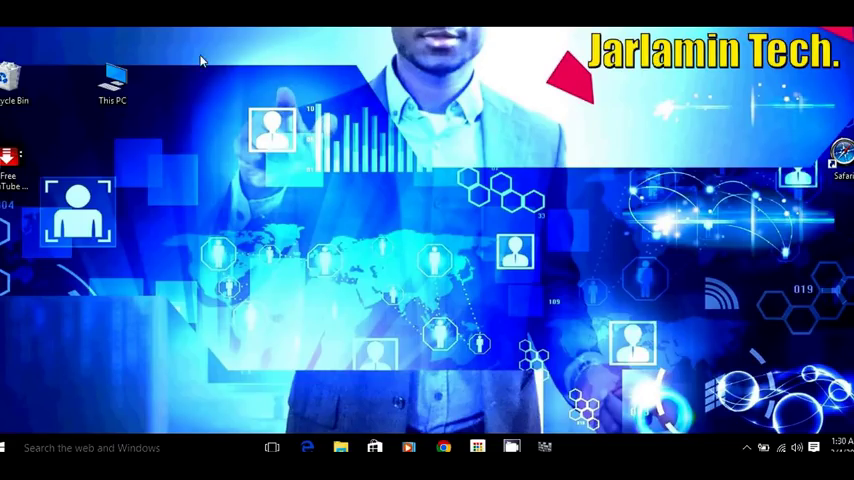
mouse_move(524, 112)
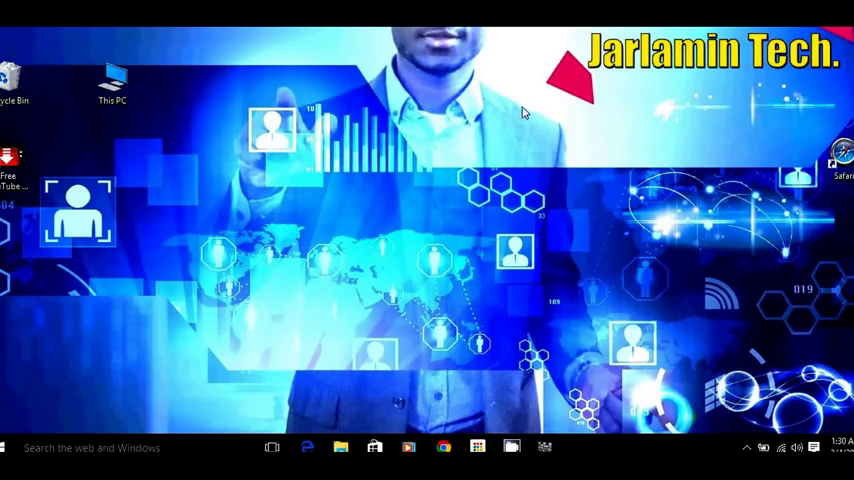
mouse_move(448, 105)
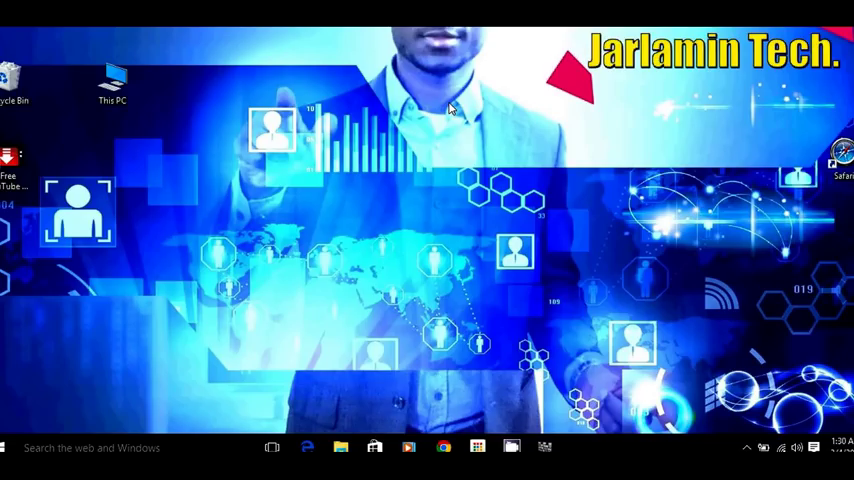
mouse_move(368, 92)
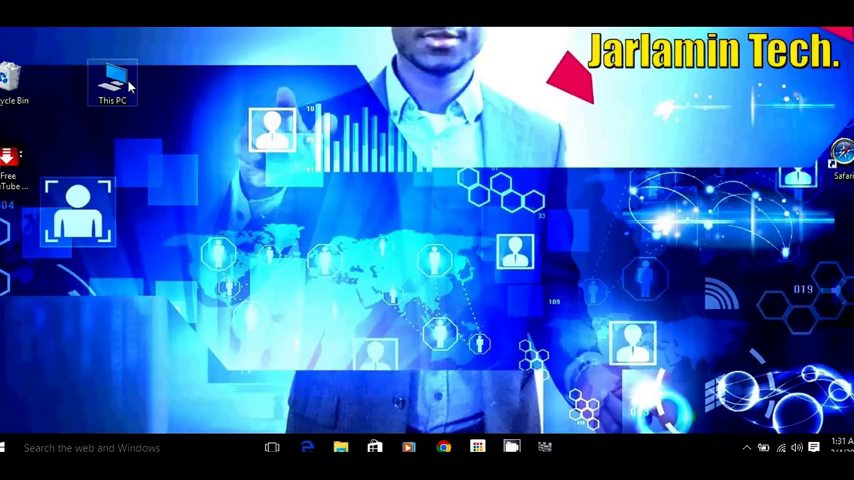
mouse_move(124, 87)
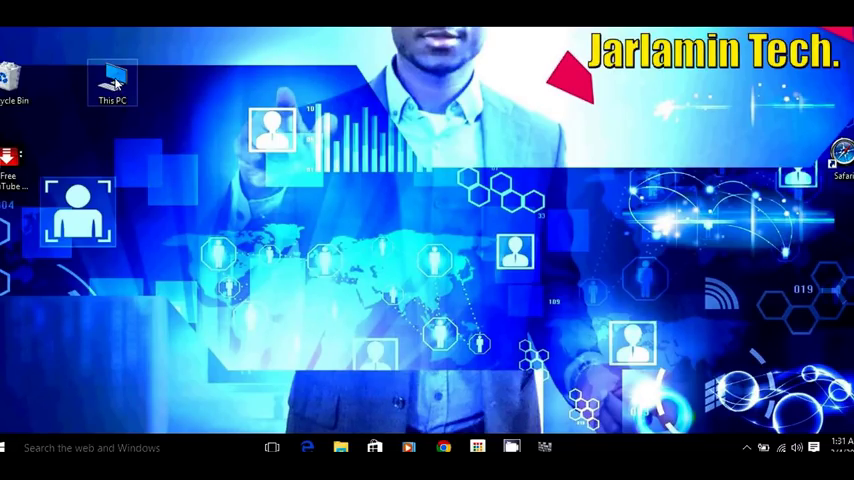
Open This PC from its desktop shortcut to list the computer's devices and drives.
left_click(112, 82)
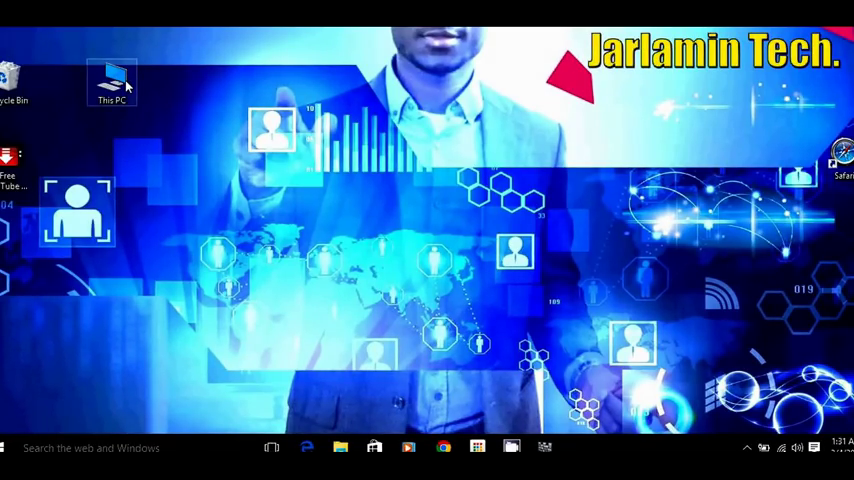
double_click(112, 82)
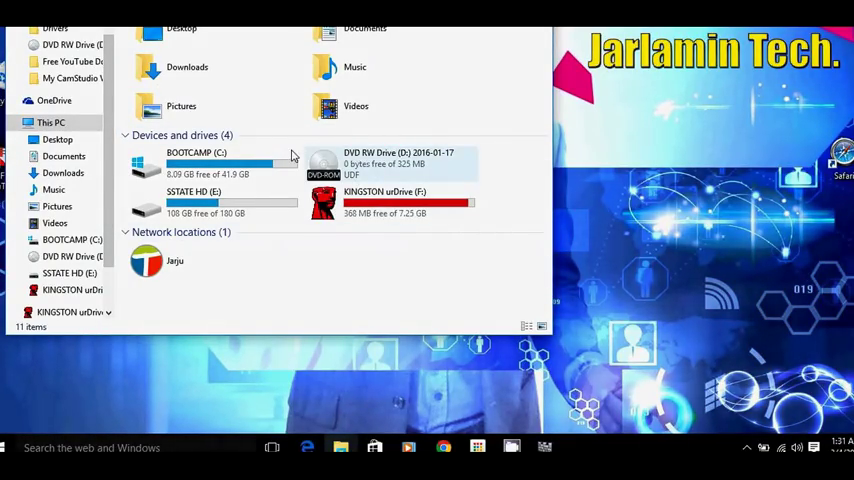
mouse_move(416, 164)
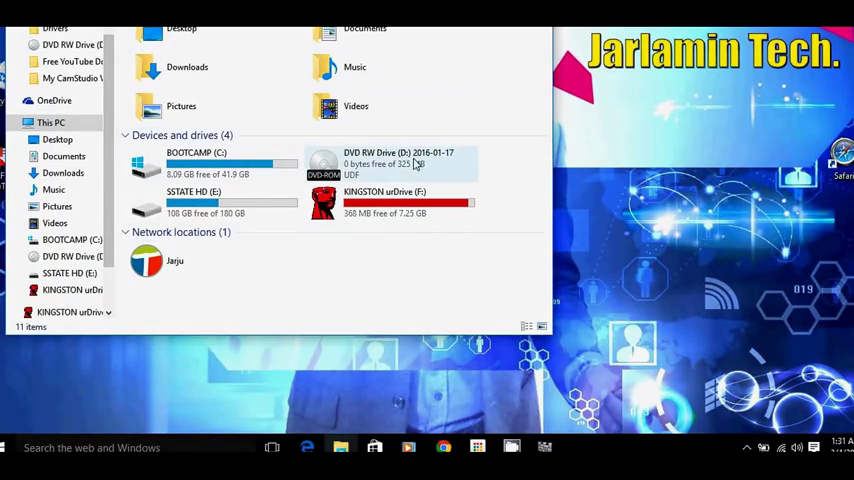
mouse_move(365, 165)
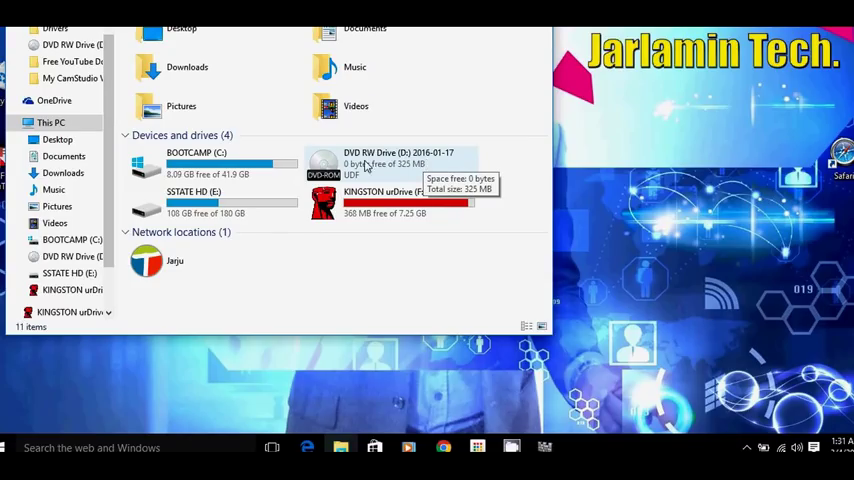
mouse_move(322, 160)
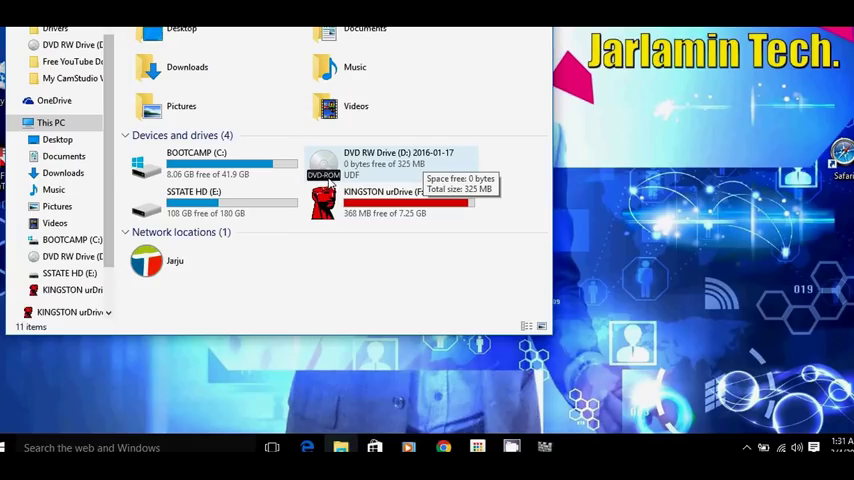
mouse_move(370, 168)
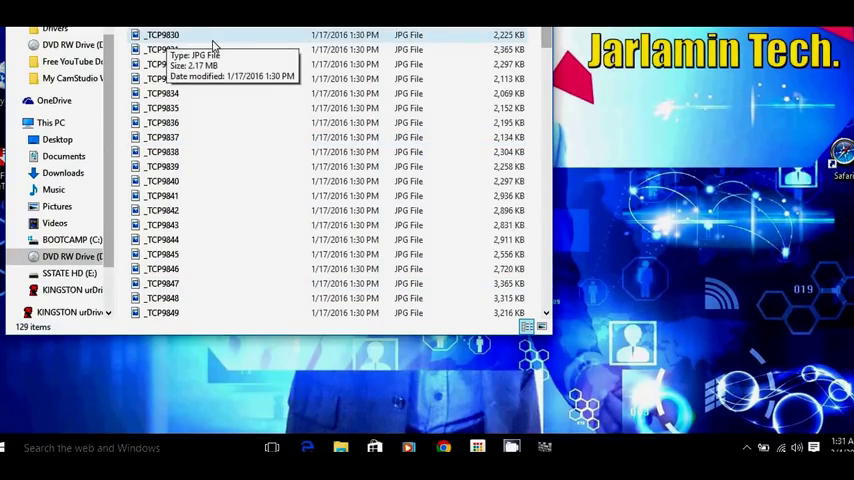
mouse_move(232, 47)
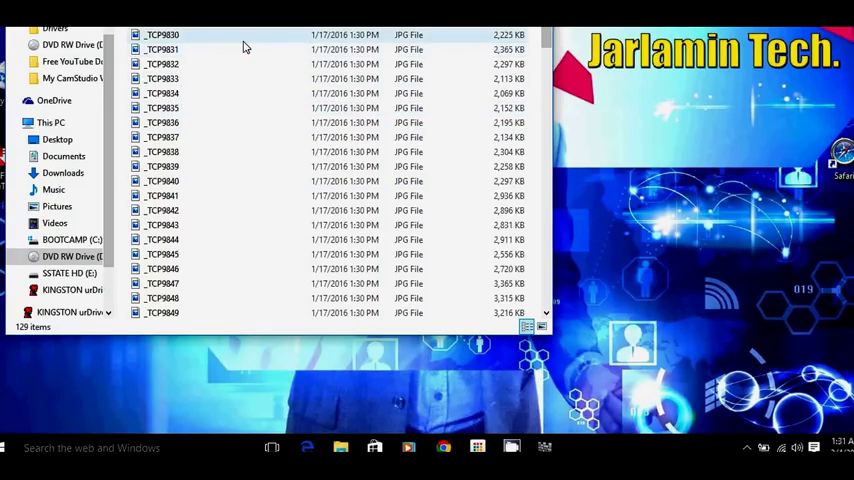
right_click(245, 50)
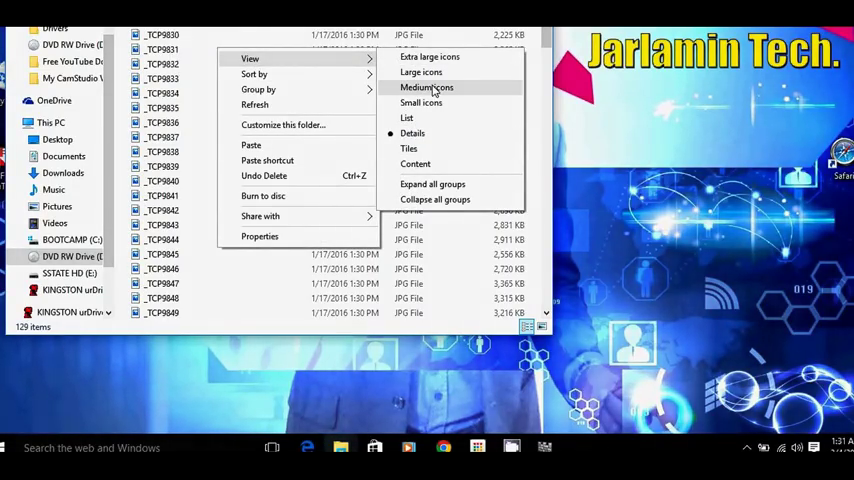
left_click(426, 88)
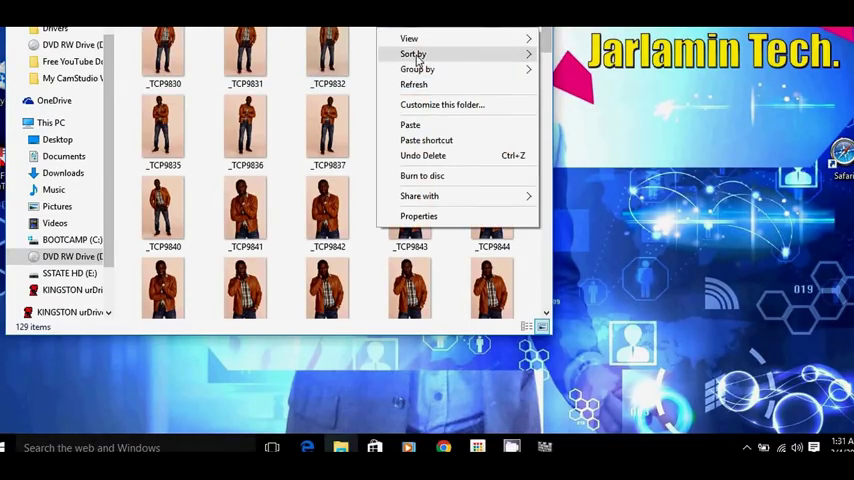
left_click(414, 54)
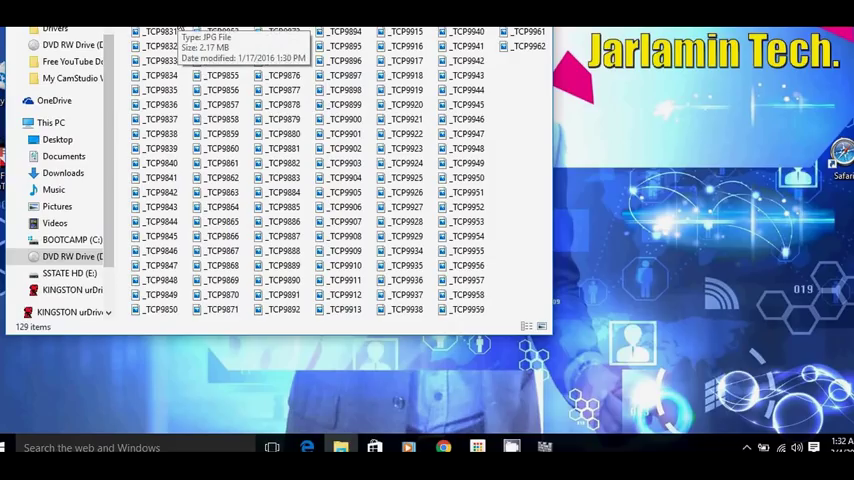
mouse_move(233, 63)
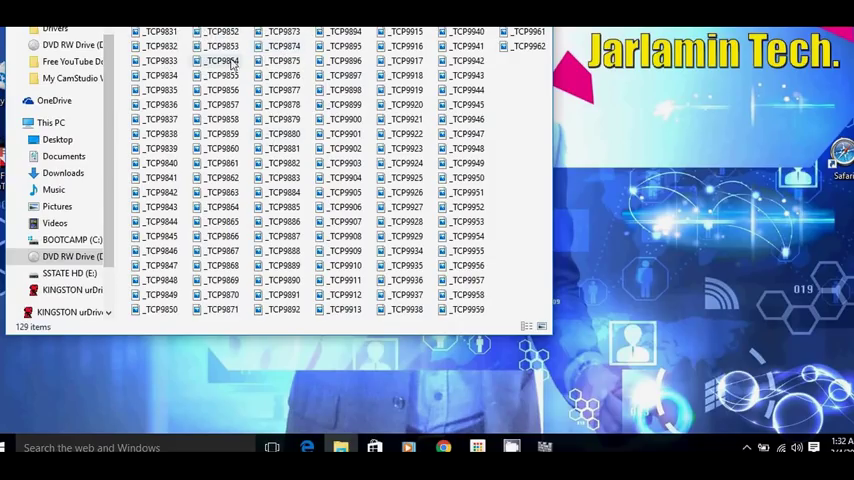
mouse_move(790, 180)
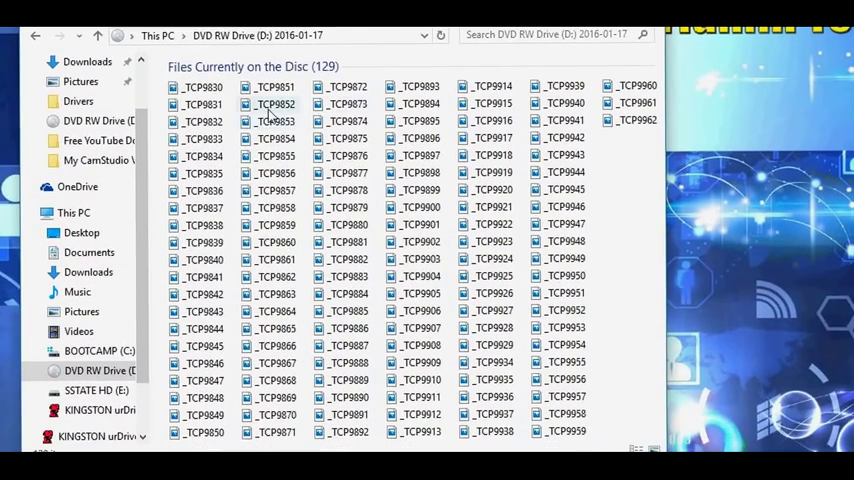
mouse_move(203, 87)
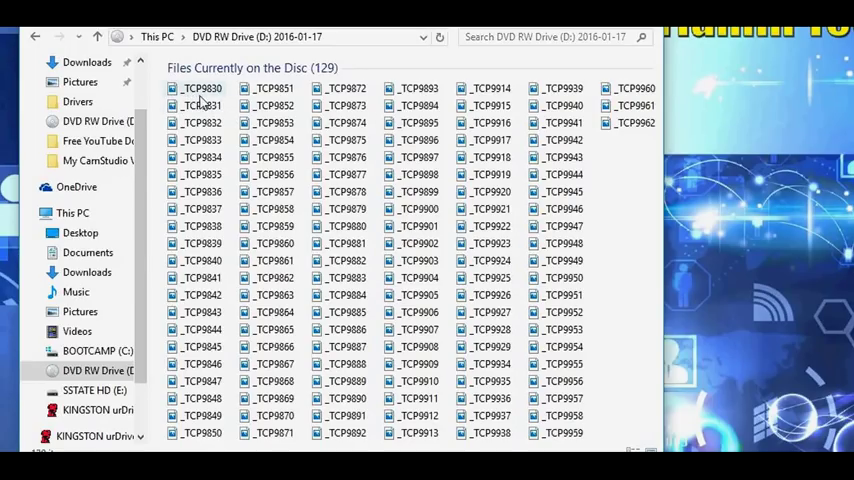
mouse_move(200, 88)
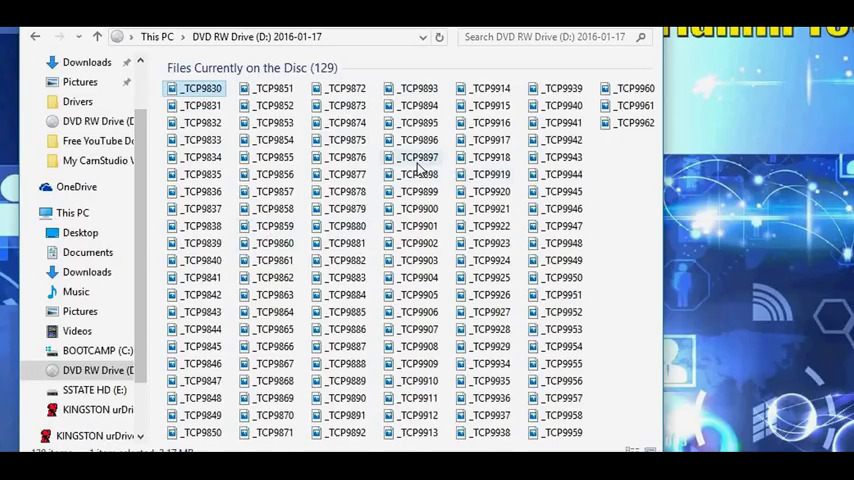
mouse_move(420, 157)
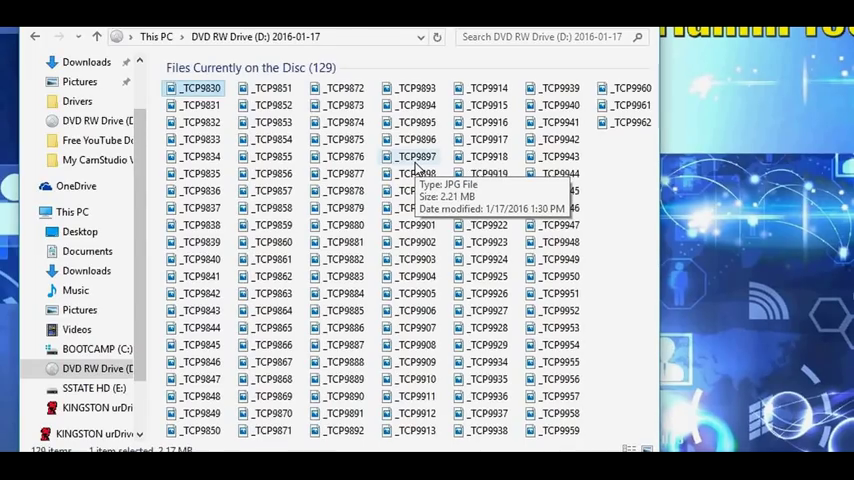
key("ctrl+a")
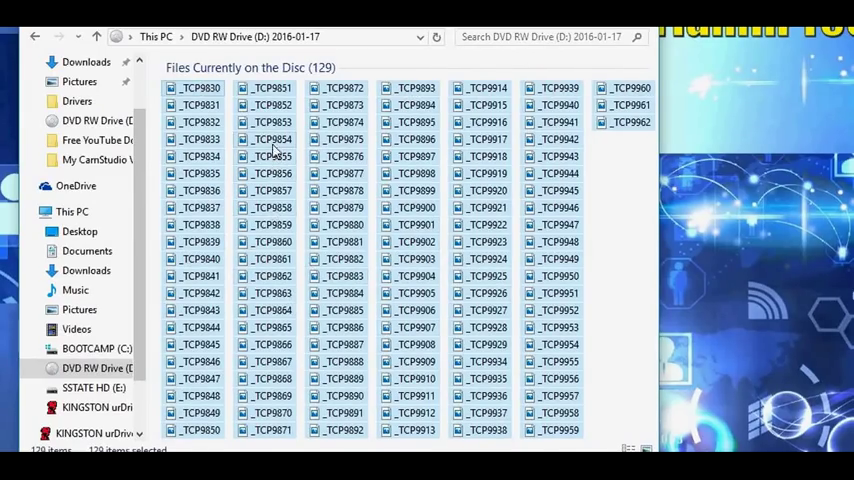
right_click(275, 150)
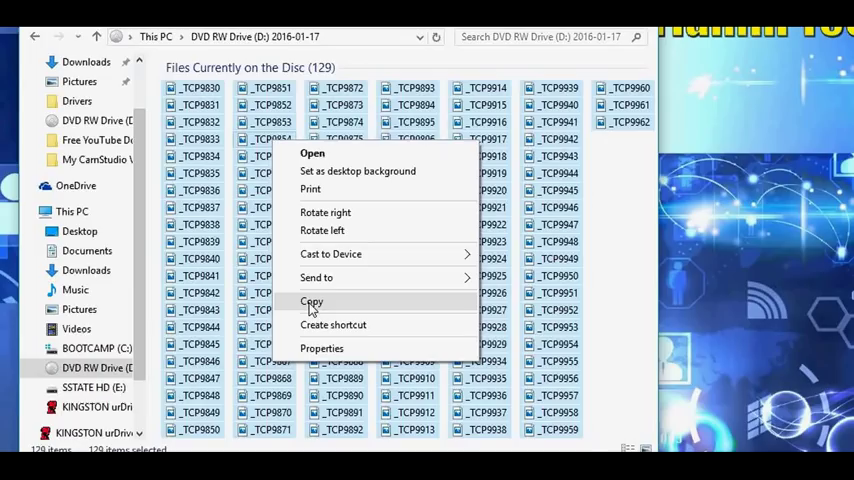
mouse_move(310, 307)
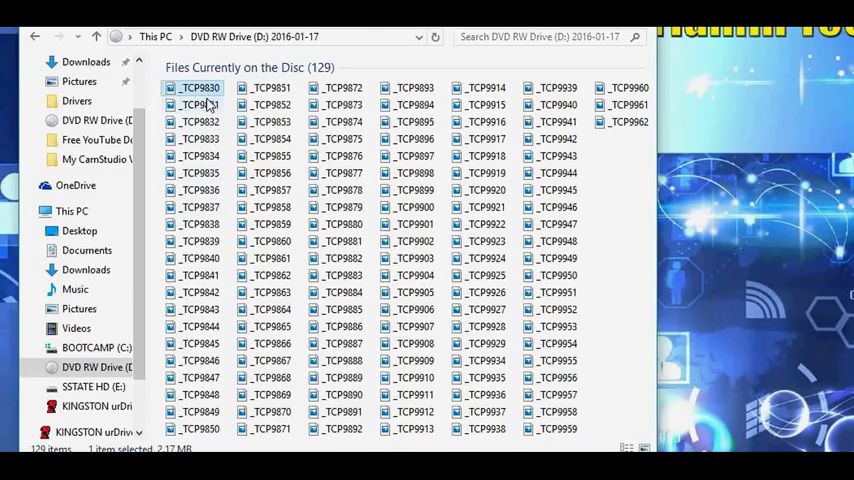
mouse_move(200, 172)
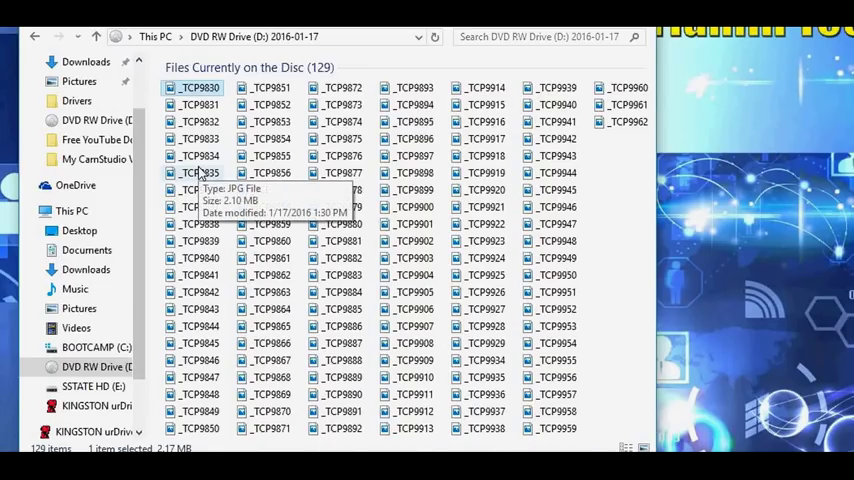
mouse_move(215, 140)
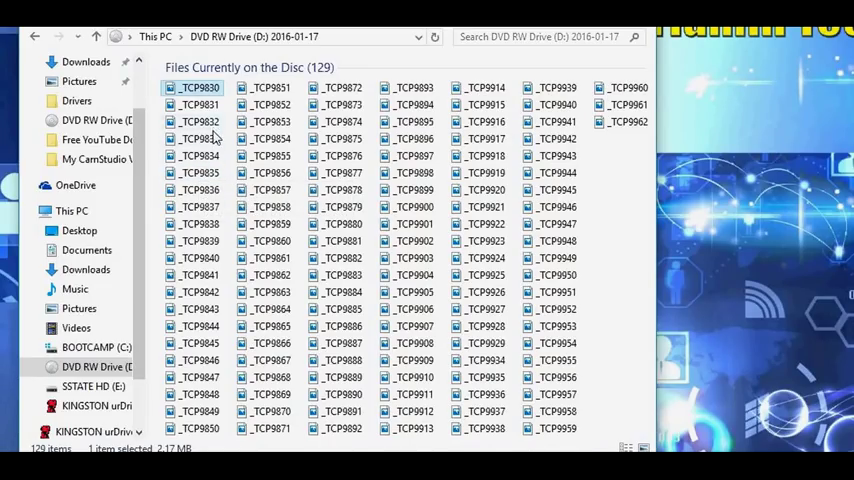
Select photos _TCP9830 through _TCP9832 on the disc and copy them.
left_click(199, 121)
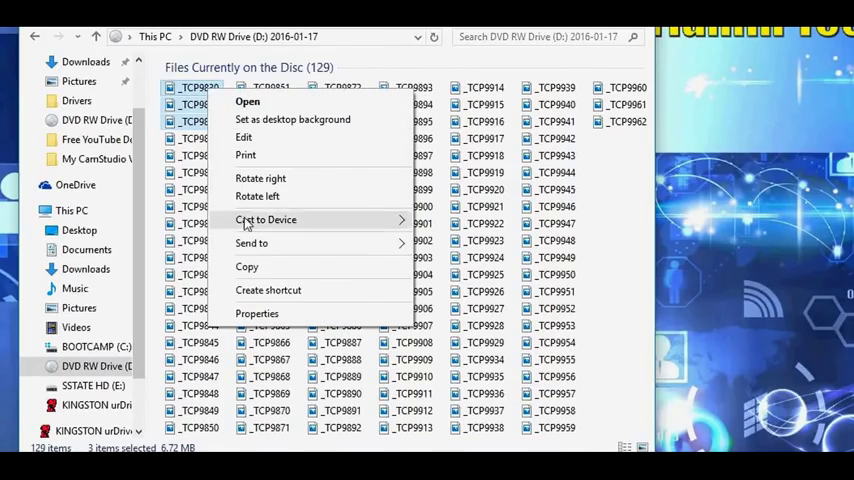
mouse_move(252, 267)
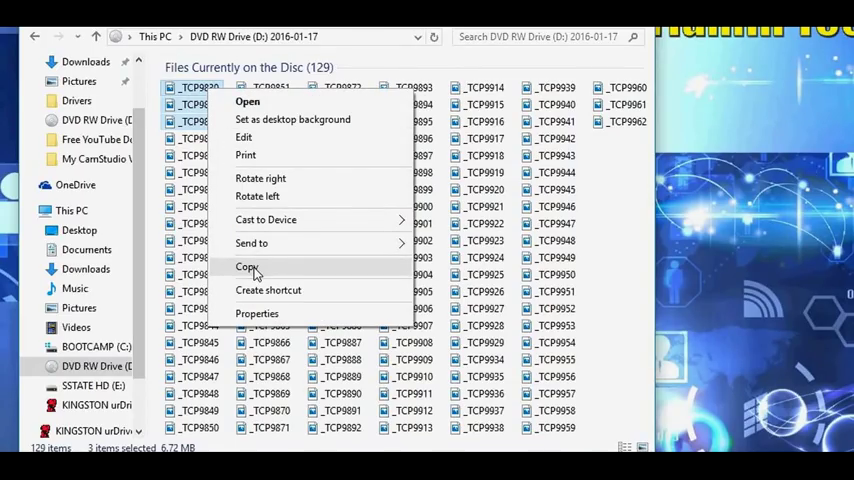
left_click(247, 266)
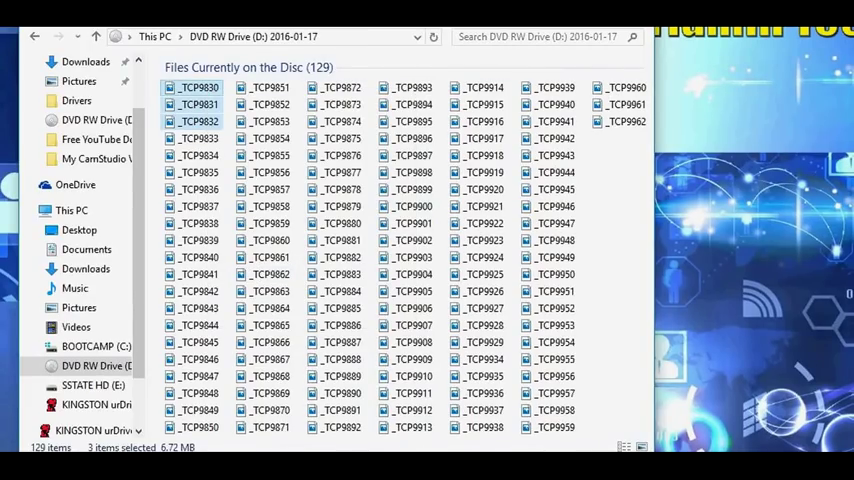
right_click(330, 120)
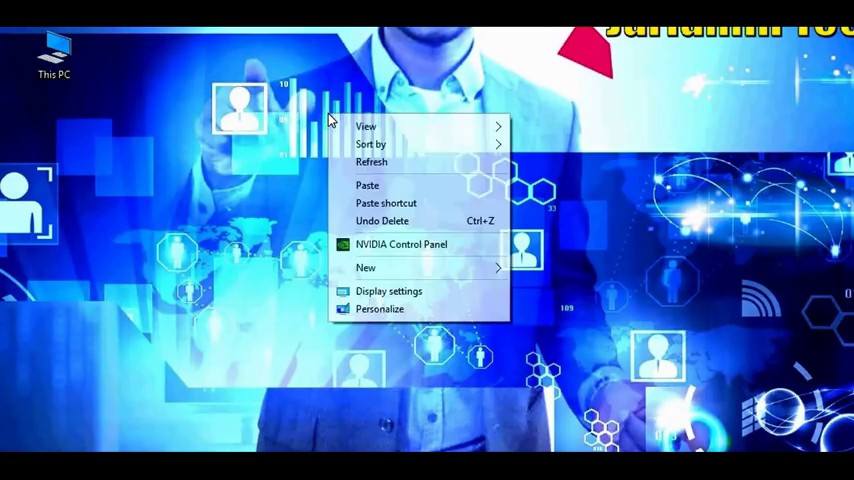
mouse_move(367, 170)
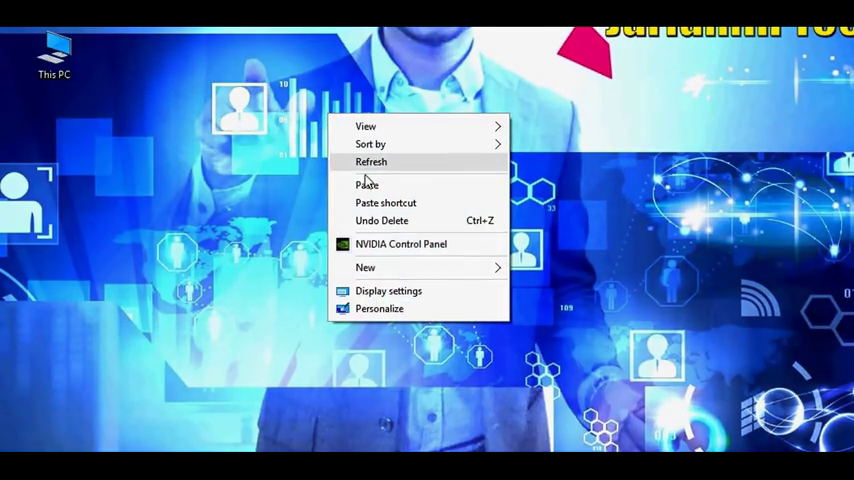
Add a new folder to the desktop through New > Folder.
left_click(366, 267)
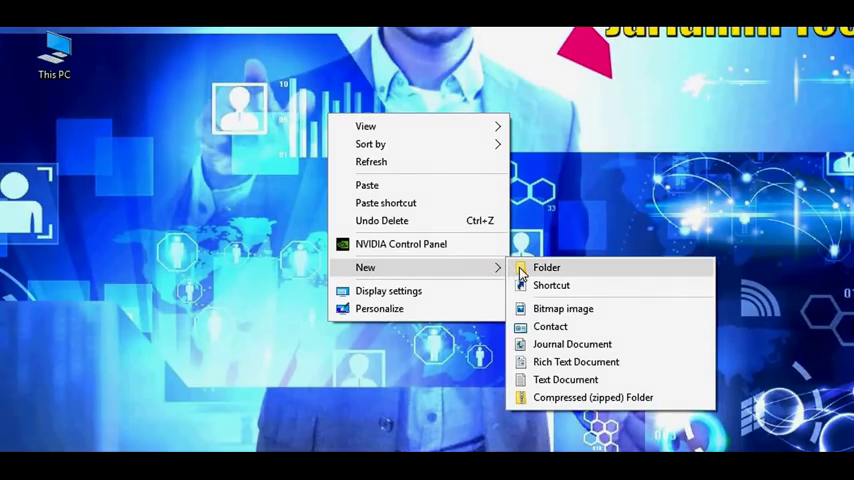
left_click(546, 267)
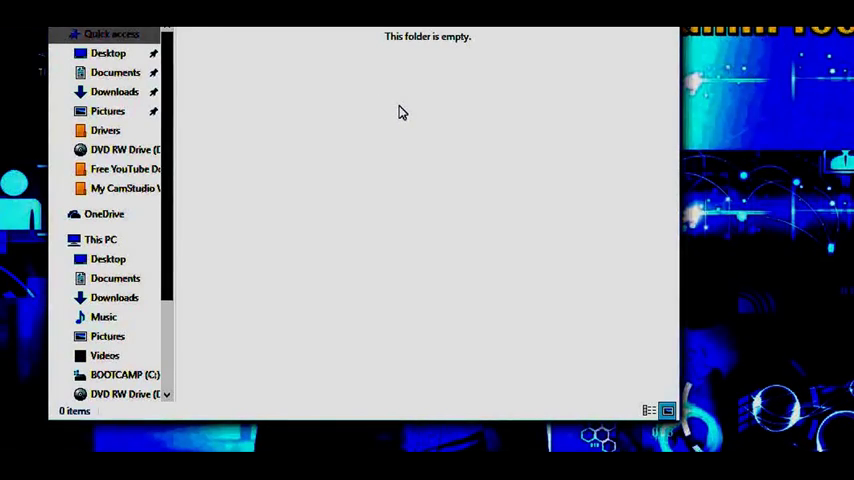
Paste _TCP9830 through _TCP9832 into the empty new folder.
right_click(402, 112)
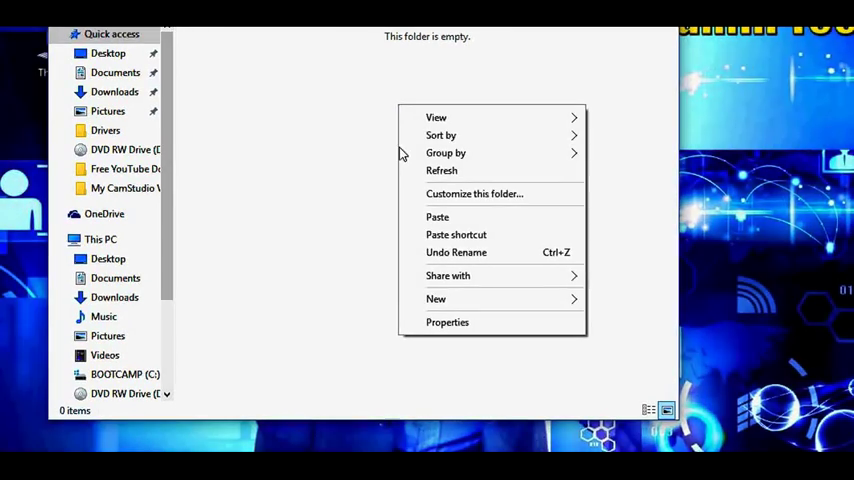
mouse_move(437, 217)
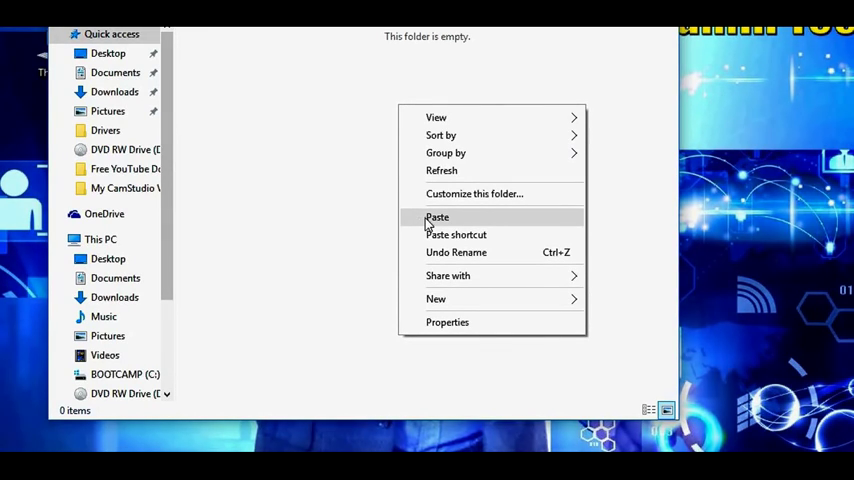
left_click(437, 217)
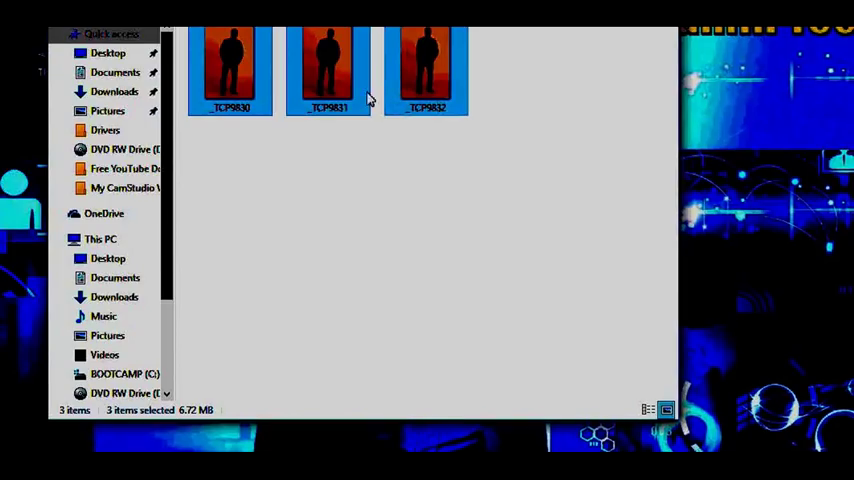
mouse_move(290, 77)
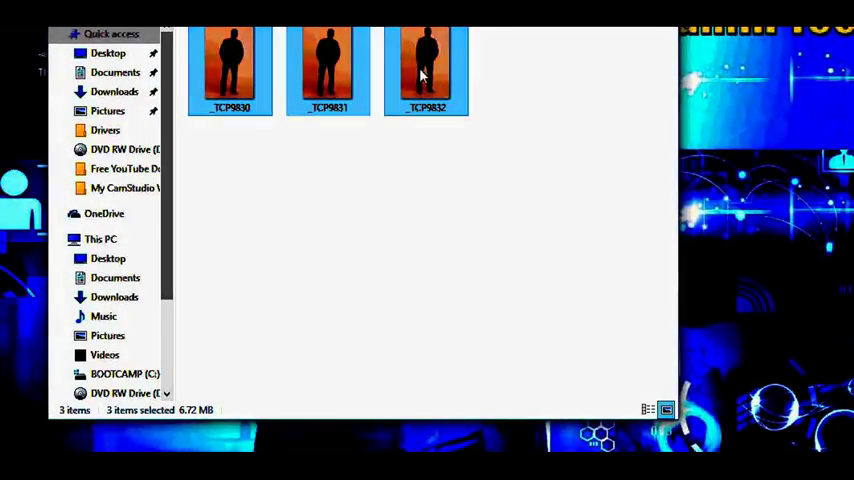
mouse_move(425, 65)
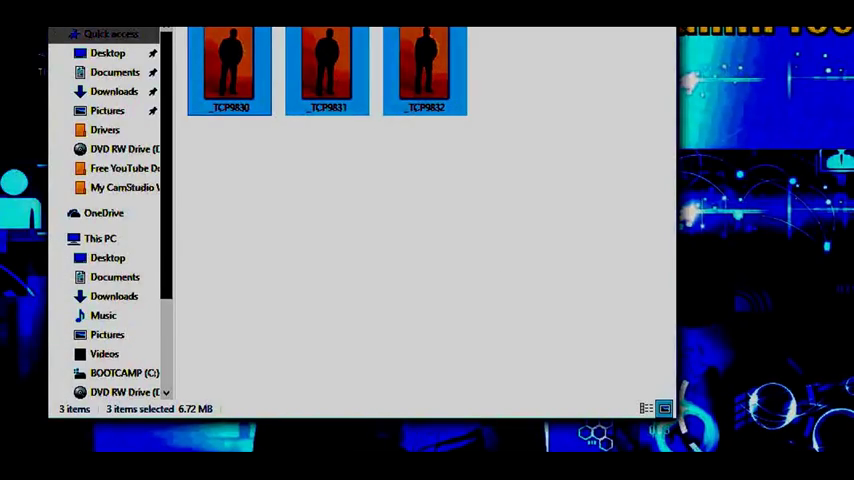
mouse_move(504, 291)
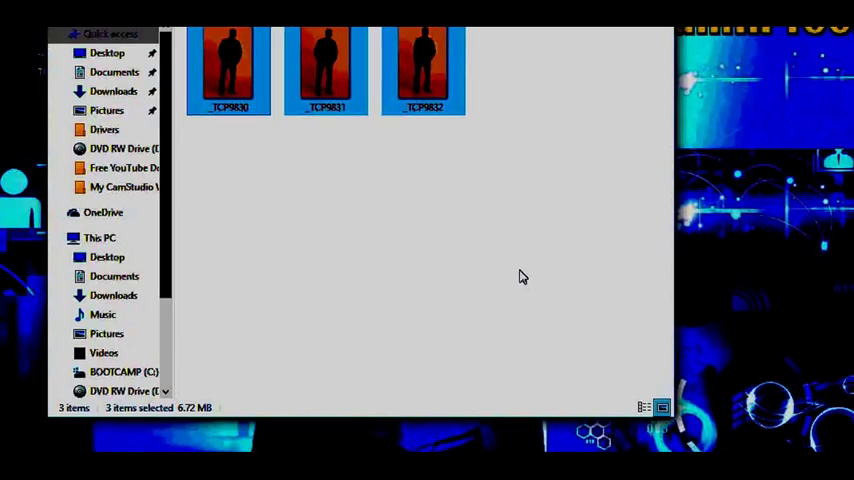
mouse_move(634, 29)
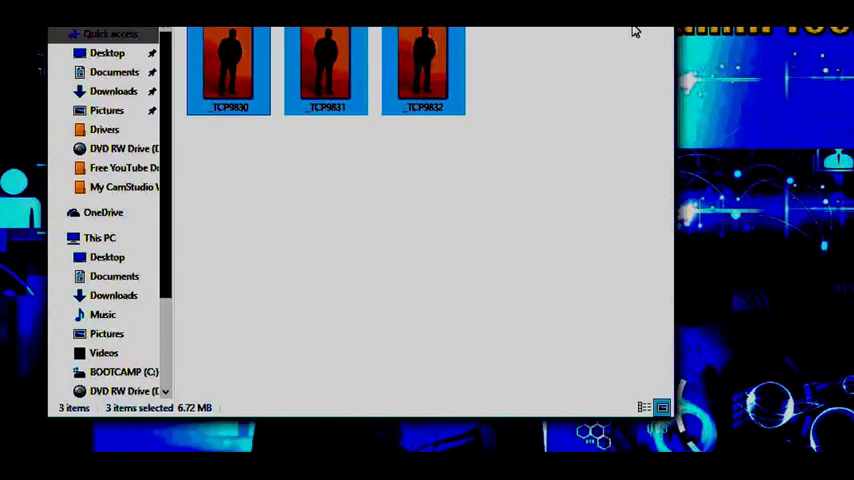